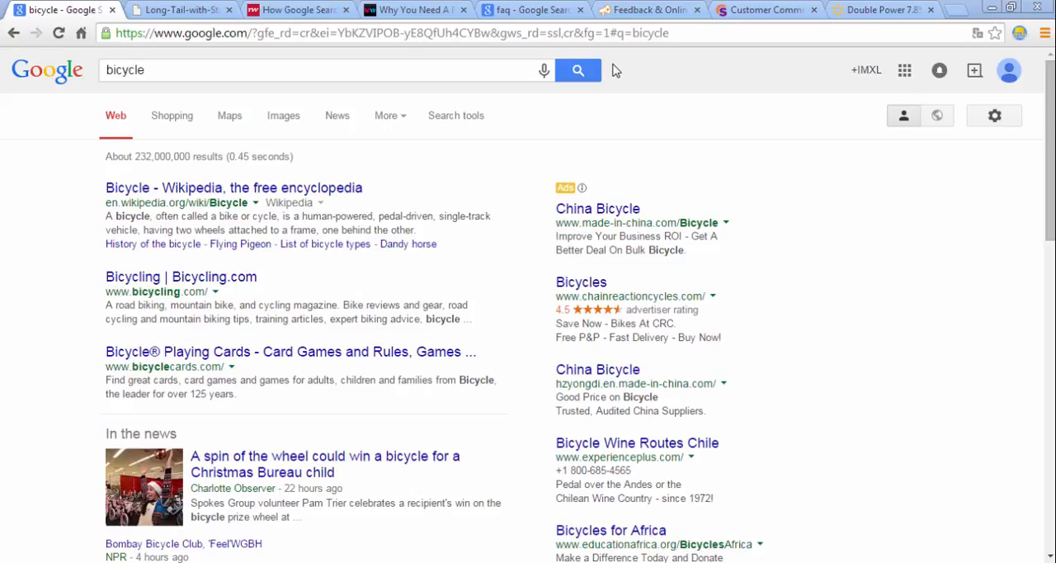
pyautogui.moveTo(217, 23)
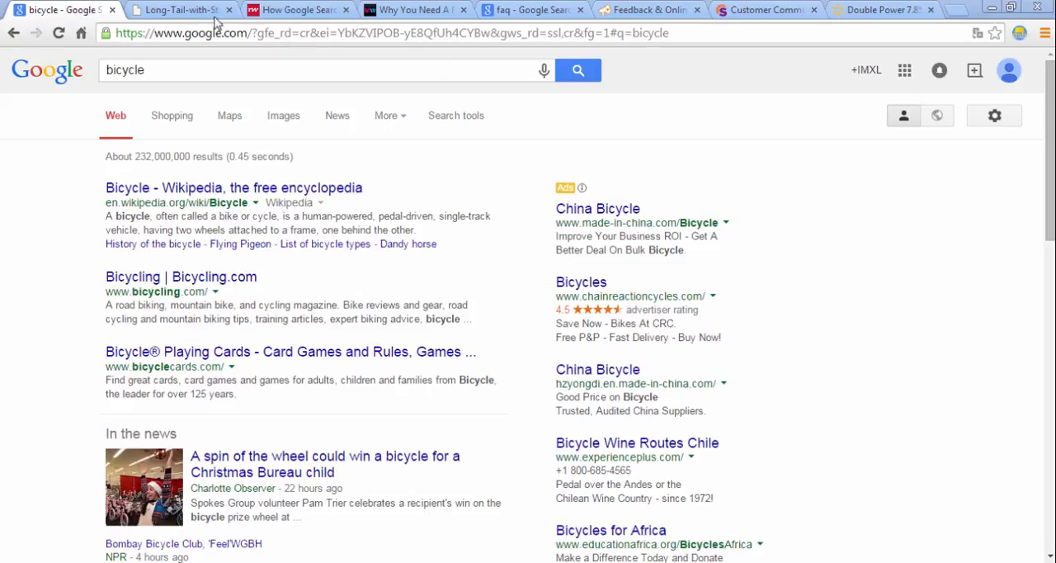
# Switch from the bicycle results to the Long-Tail-with-Statistics search demand curve chart
pyautogui.click(180, 10)
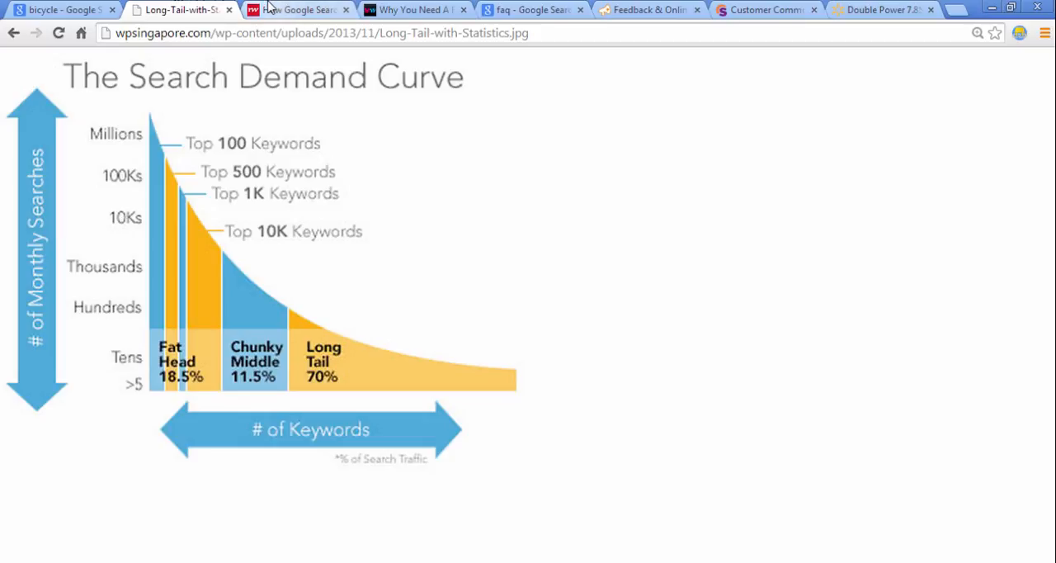
# Bring up the ReadWrite 'How Google Search Really Works' interview article
pyautogui.click(298, 10)
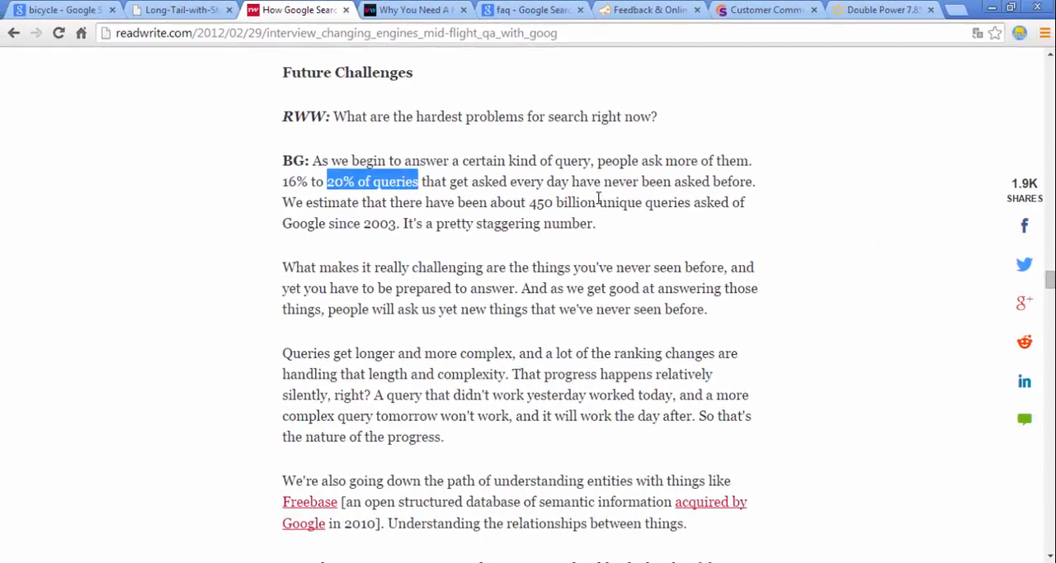
# Return the article to its top and show Matthew Woodward's 'Why You Need A Forum' WordPress tutorial
pyautogui.scroll(-3)
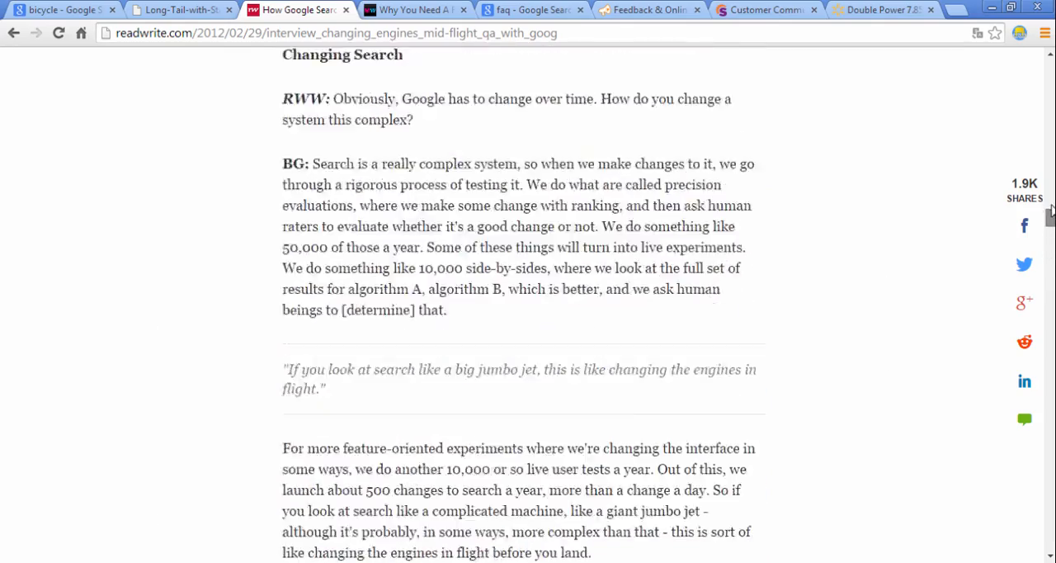
pyautogui.scroll(3)
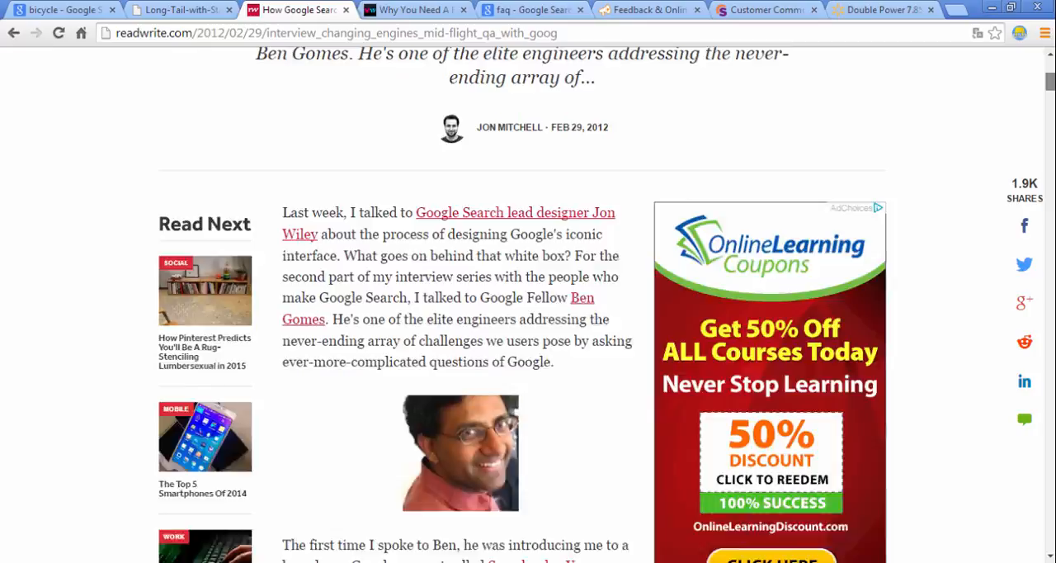
pyautogui.scroll(3)
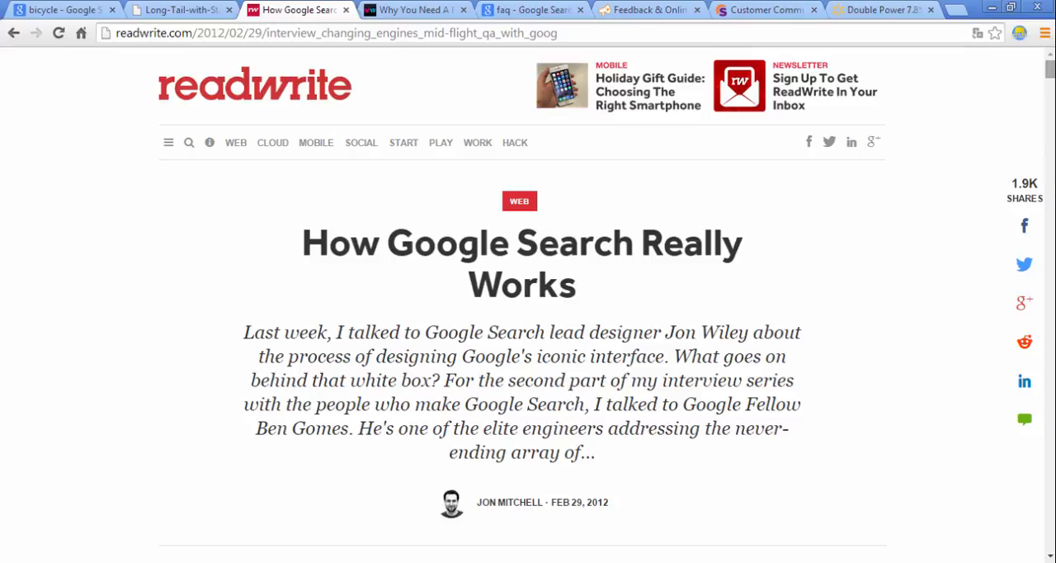
pyautogui.click(413, 10)
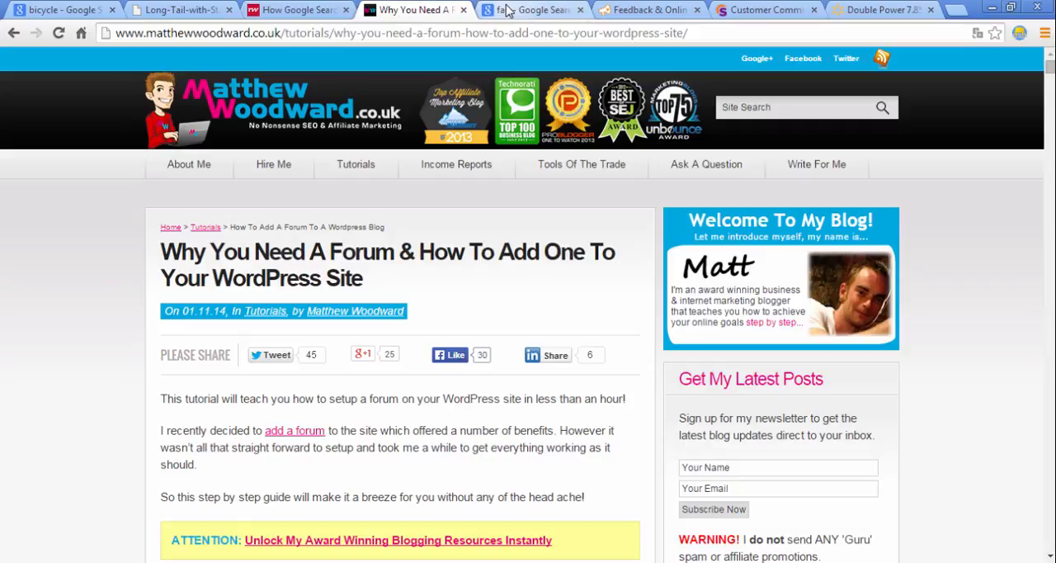
# Show the Google search results for 'faq' with the frequently asked questions definition
pyautogui.click(531, 10)
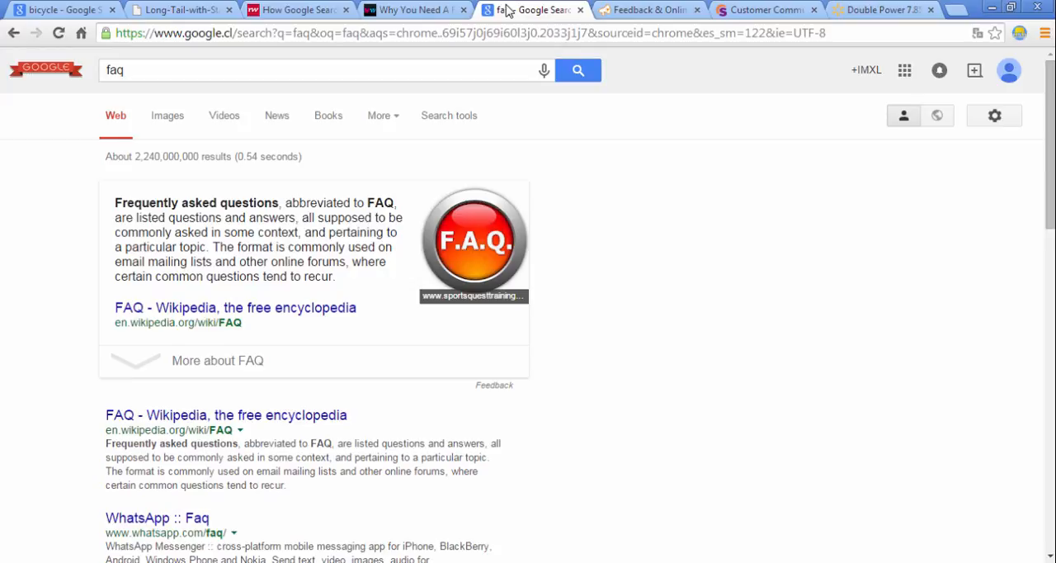
# Show the UserVoice 'Feedback & Online' customer feedback homepage
pyautogui.click(647, 10)
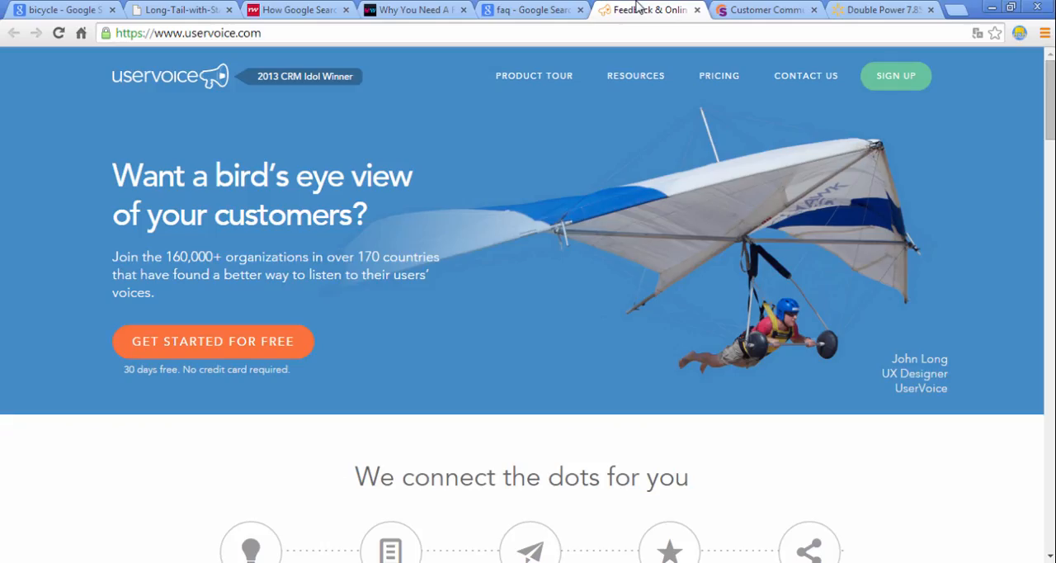
pyautogui.moveTo(660, 8)
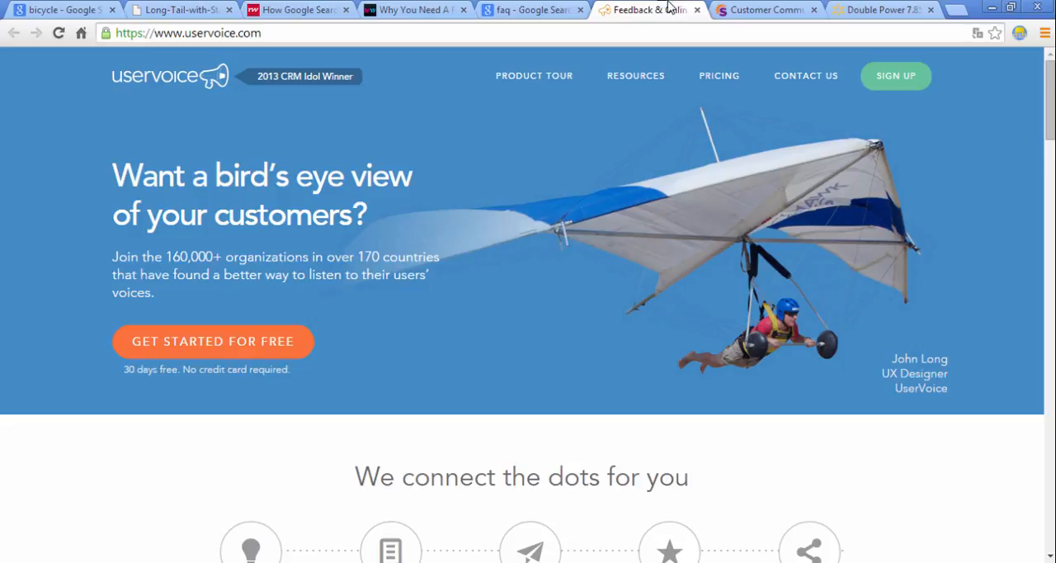
# View the Get Satisfaction homepage, then the Walmart reviews for the Double Power 7.85 tablet
pyautogui.click(763, 10)
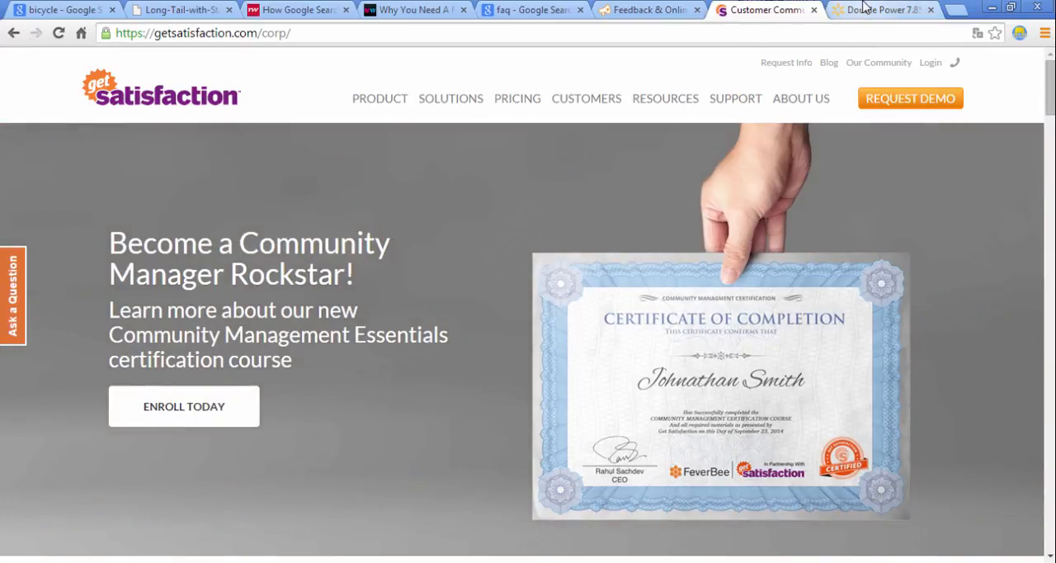
pyautogui.click(883, 10)
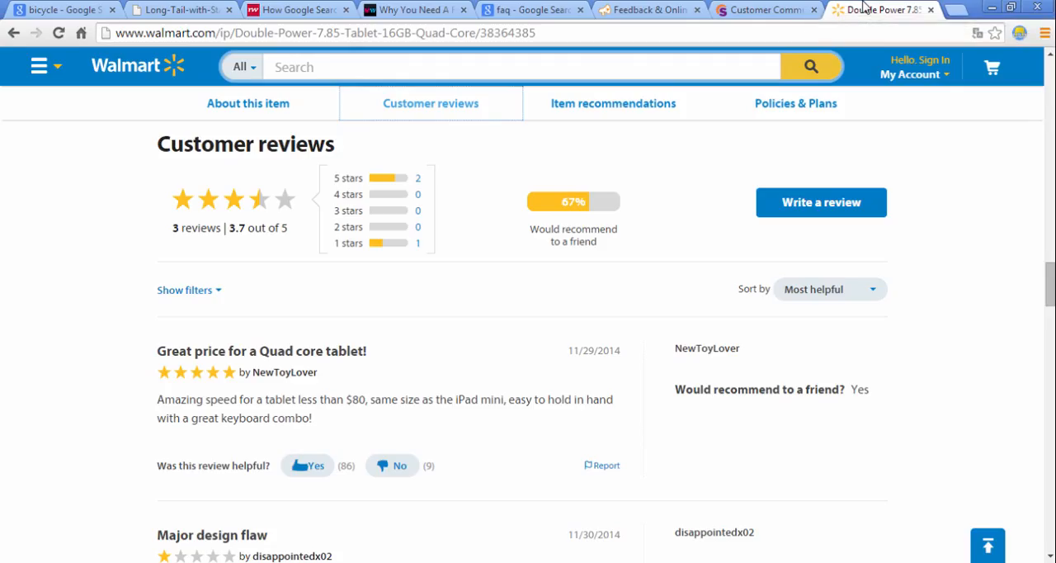